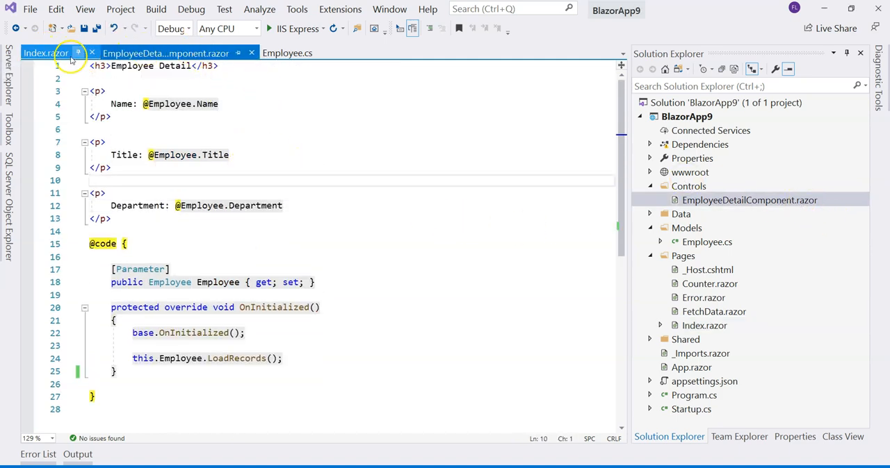
- Select the employee object initializer in Index.razor's OnInitialized, then view the Employee model
{"action": "left_click", "coordinate": [45, 53]}
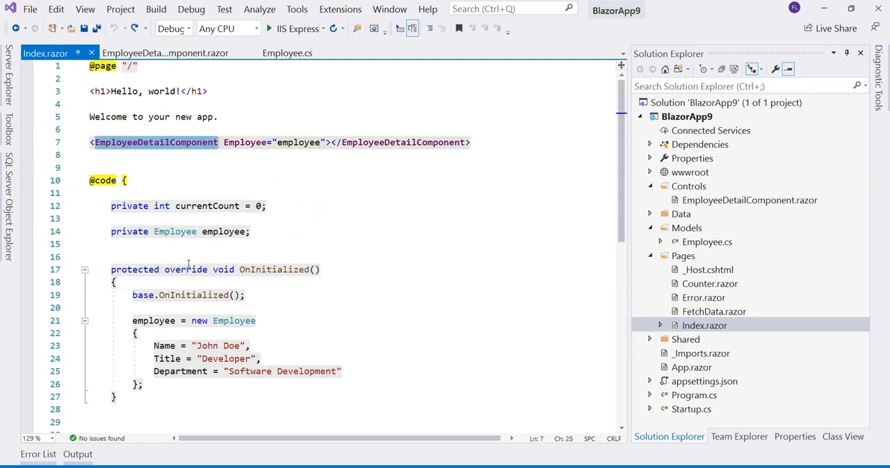
{"action": "mouse_move", "coordinate": [275, 229]}
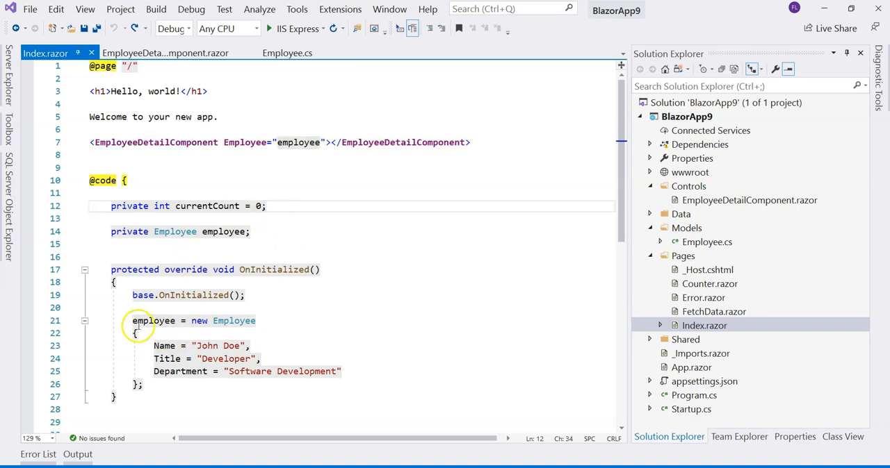
{"action": "left_click_drag", "start_coordinate": [133, 320], "coordinate": [143, 385]}
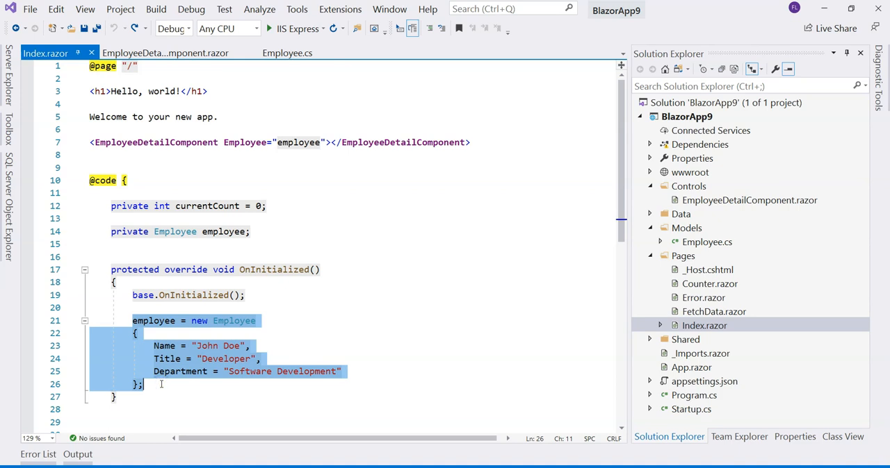
{"action": "left_click", "coordinate": [154, 359]}
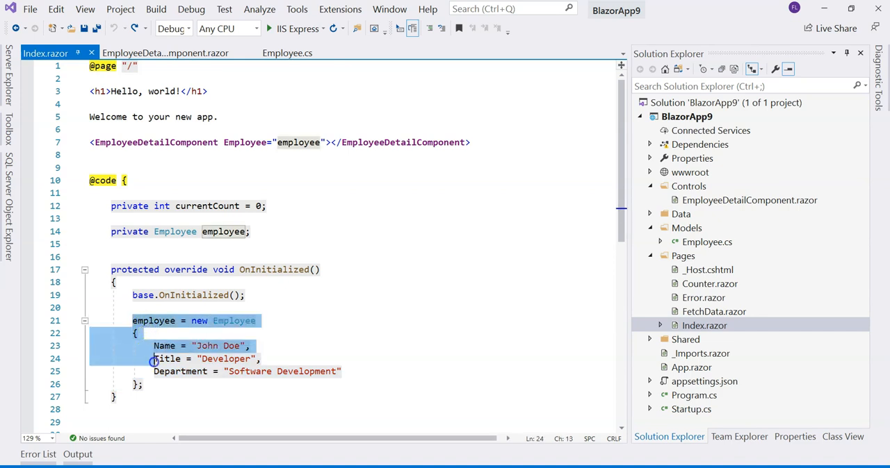
{"action": "left_click", "coordinate": [164, 384]}
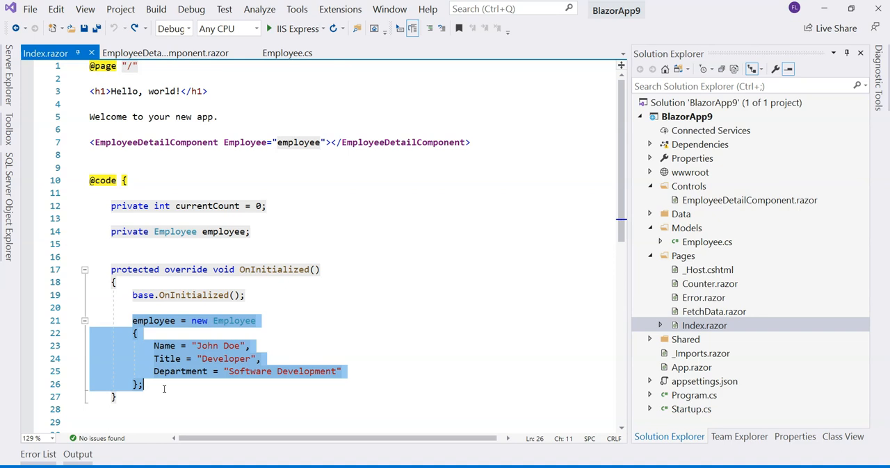
{"action": "left_click", "coordinate": [706, 241]}
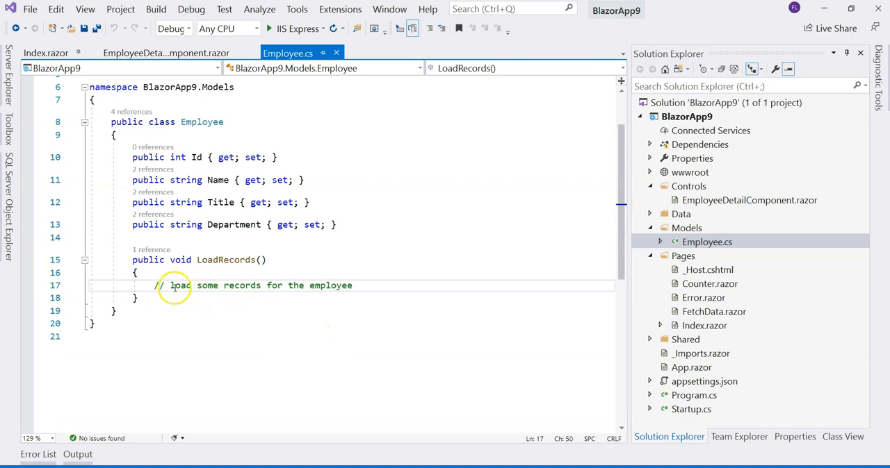
{"action": "mouse_move", "coordinate": [223, 272]}
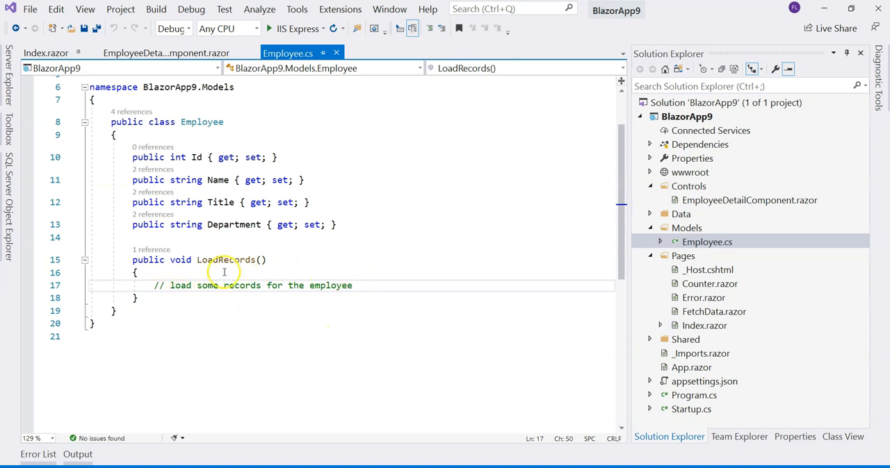
- Review the LoadRecords method in Employee.cs and its call in the detail component
{"action": "double_click", "coordinate": [225, 259]}
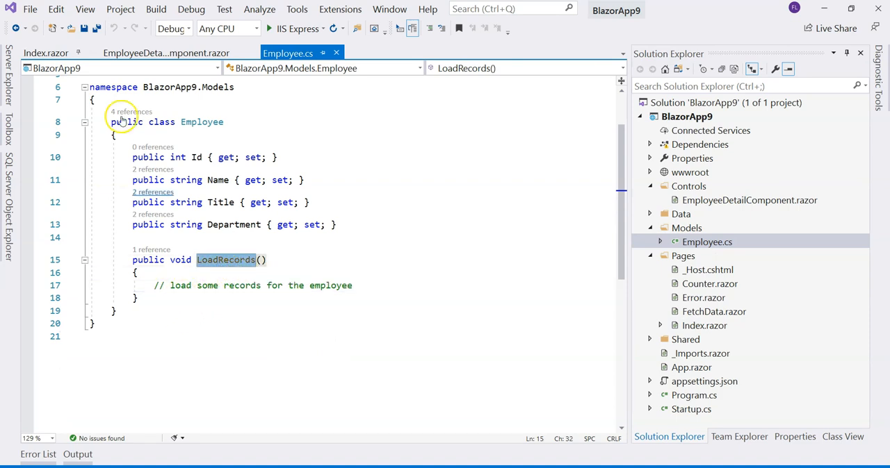
{"action": "left_click", "coordinate": [165, 52]}
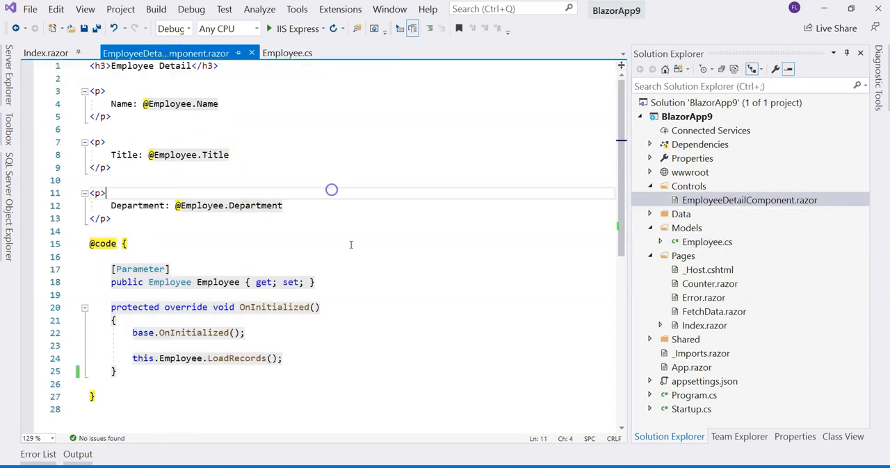
{"action": "mouse_move", "coordinate": [262, 351]}
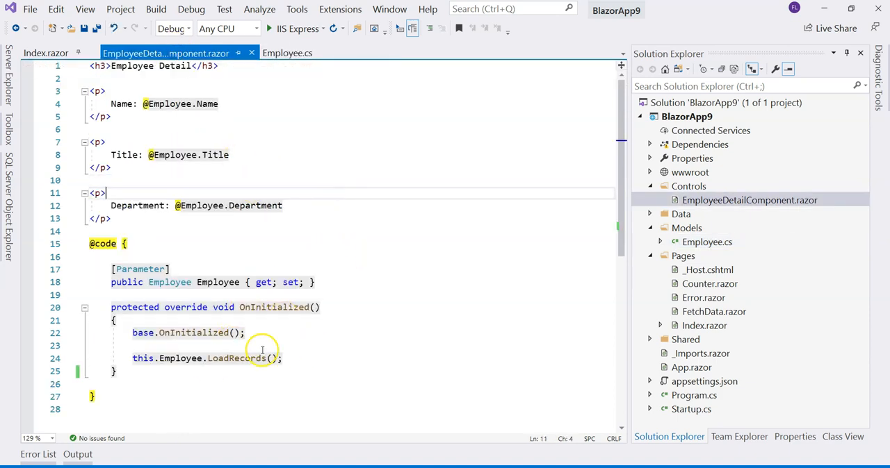
{"action": "double_click", "coordinate": [236, 358]}
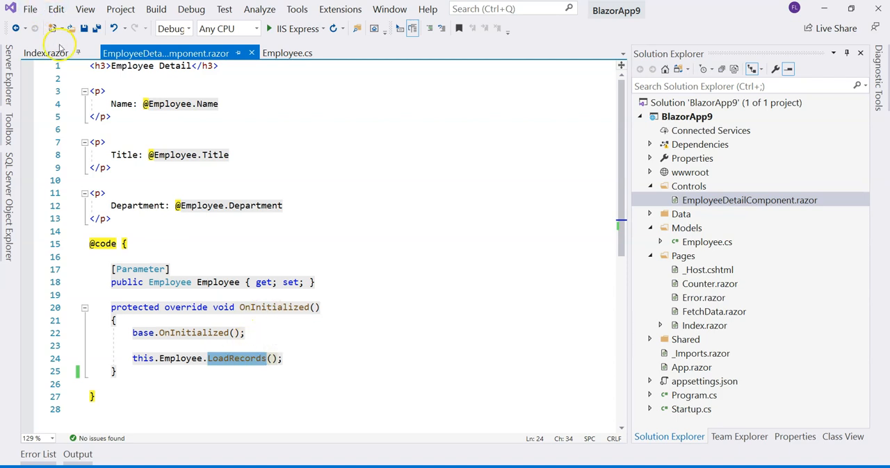
{"action": "mouse_move", "coordinate": [275, 307]}
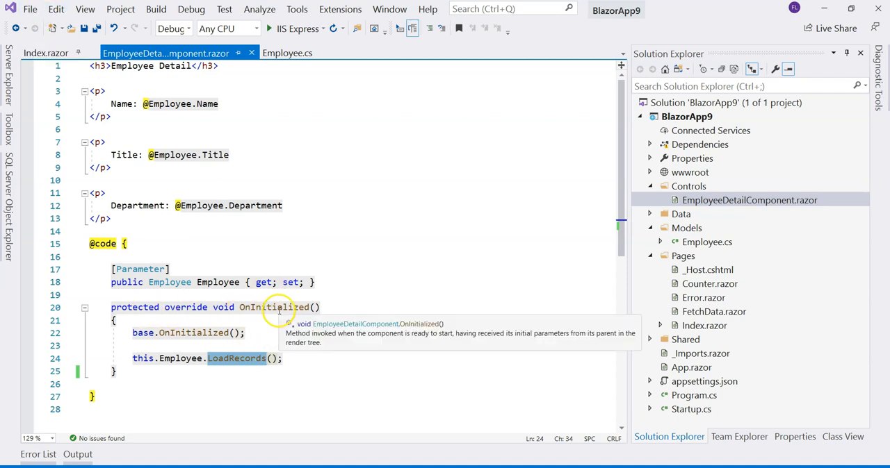
- From Index.razor, run the app, confirm John Doe's details in Chrome, and minimize it
{"action": "left_click", "coordinate": [45, 53]}
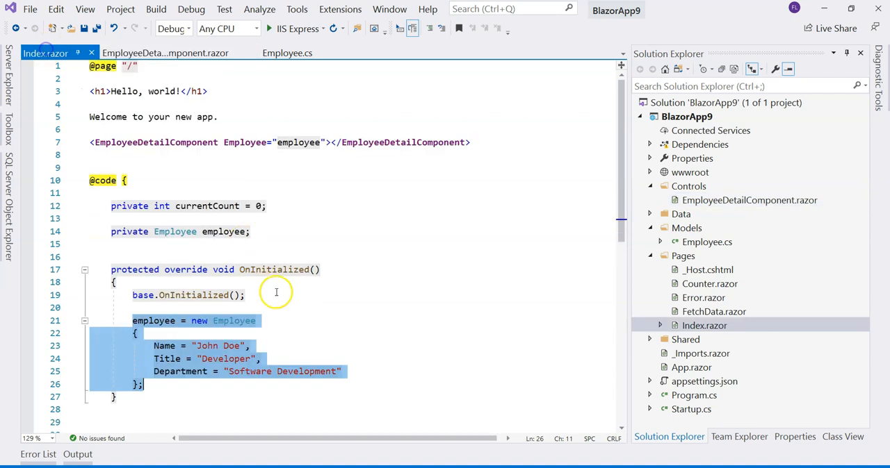
{"action": "left_click", "coordinate": [274, 270]}
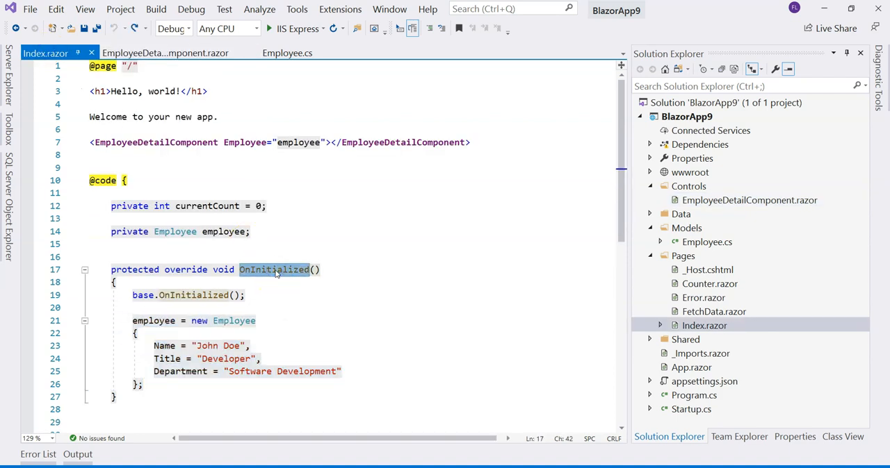
{"action": "left_click", "coordinate": [256, 320]}
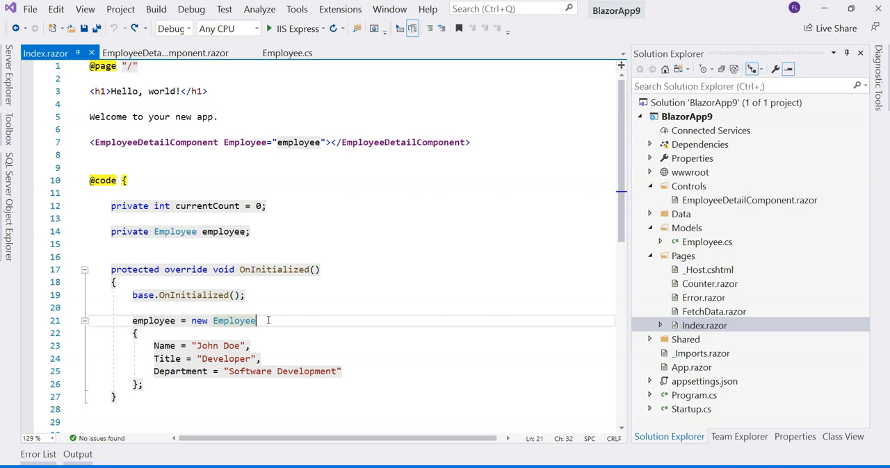
{"action": "mouse_move", "coordinate": [271, 313]}
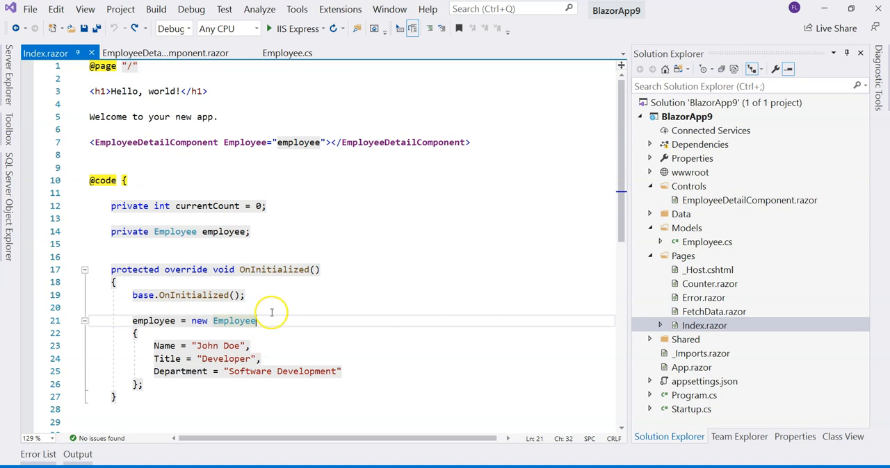
{"action": "left_click", "coordinate": [321, 29]}
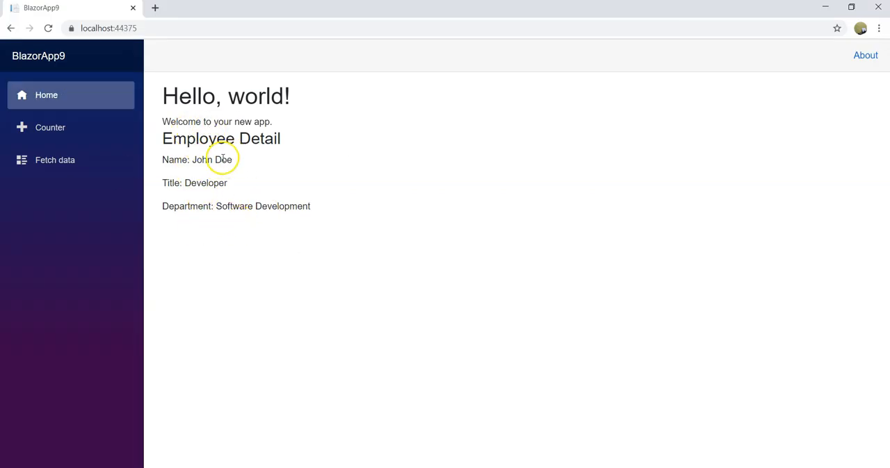
{"action": "mouse_move", "coordinate": [721, 79]}
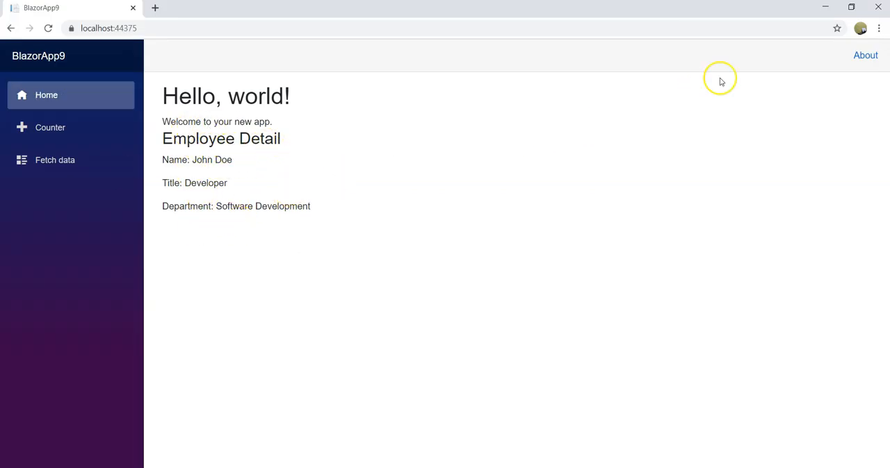
{"action": "mouse_move", "coordinate": [826, 8]}
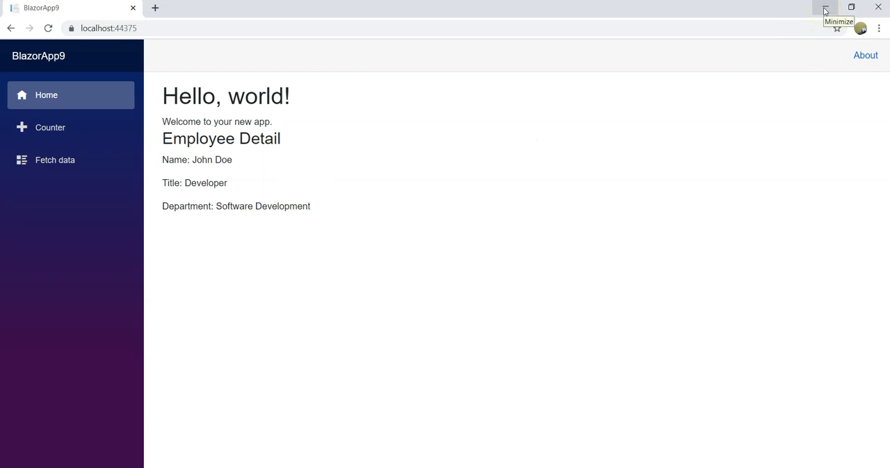
{"action": "left_click", "coordinate": [824, 8]}
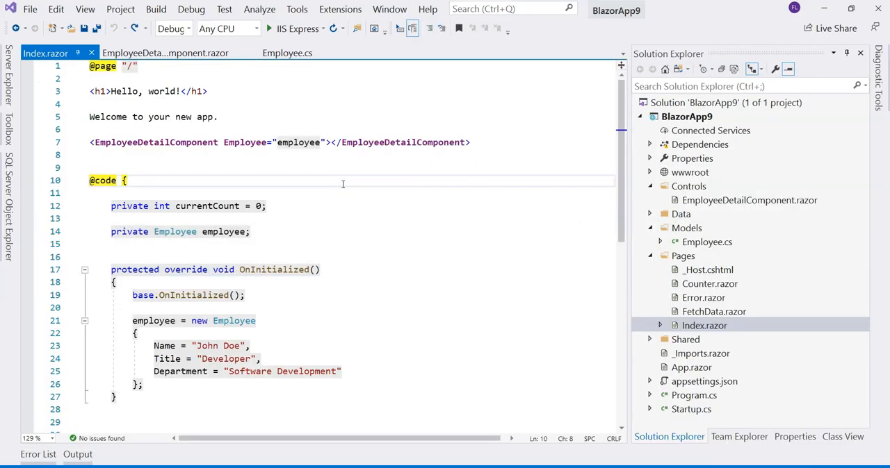
- Add System.Threading.Thread.Sleep(5000); before creating the employee in OnInitialized
{"action": "type", "text": "System.Threading."}
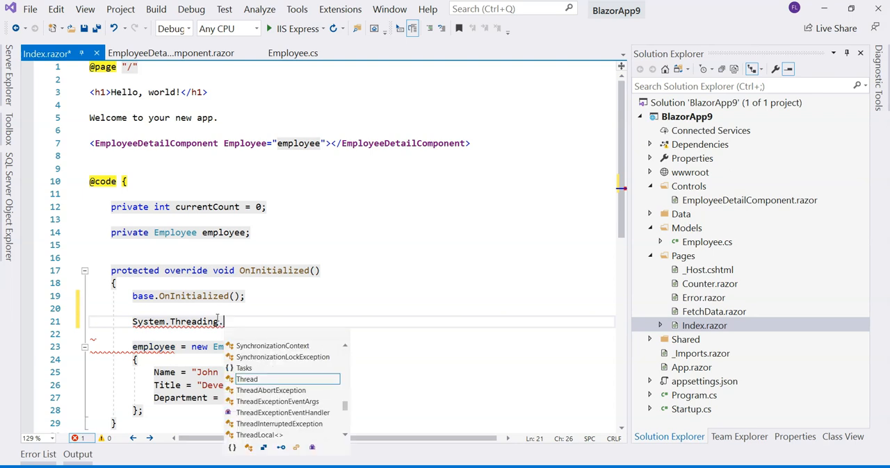
{"action": "type", "text": "Thread.Sleep"}
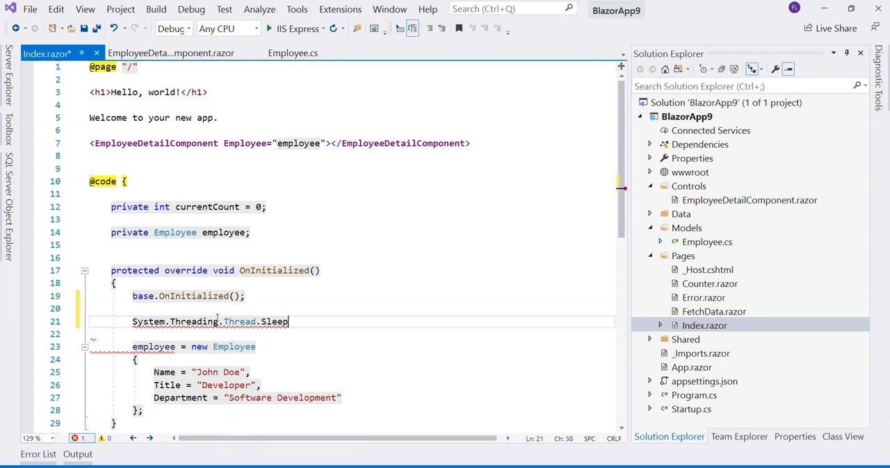
{"action": "type", "text": "(5000)"}
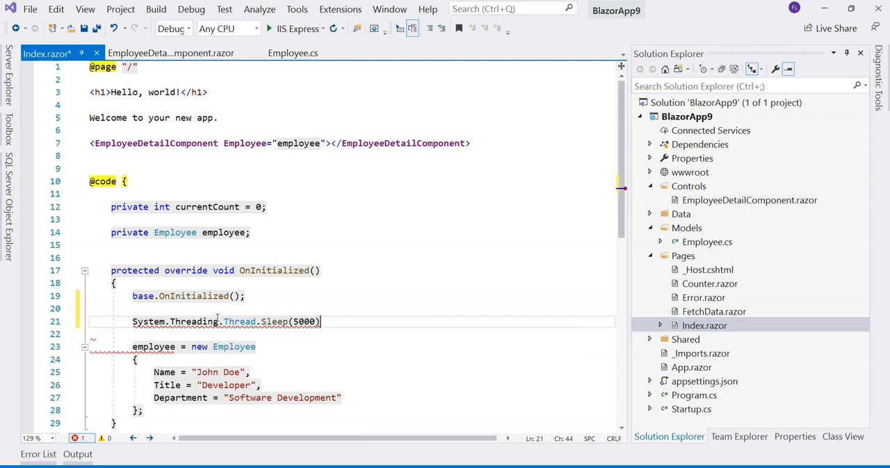
{"action": "type", "text": ";"}
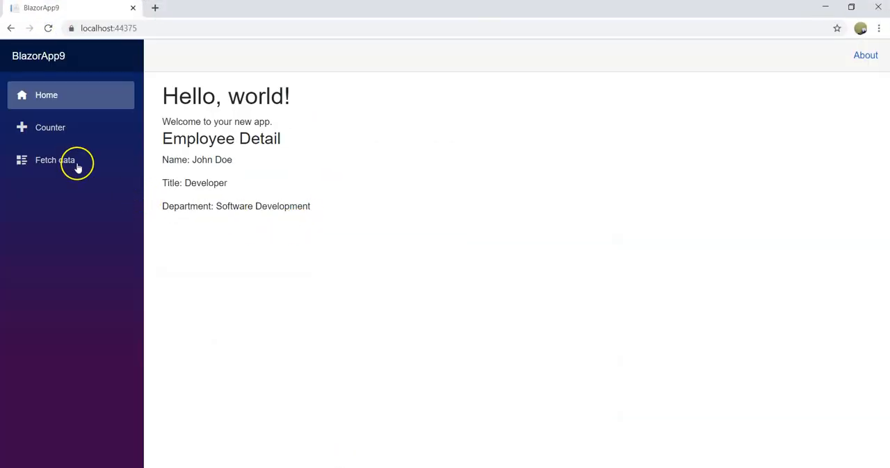
- Confirm the BlazorApp9 home page shows Employee Detail after the delay, then minimize Chrome
{"action": "left_click", "coordinate": [50, 127]}
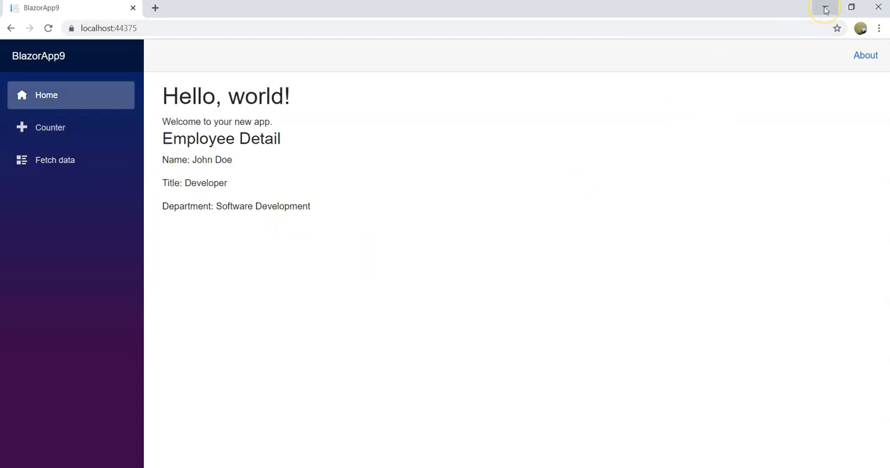
{"action": "left_click", "coordinate": [825, 8]}
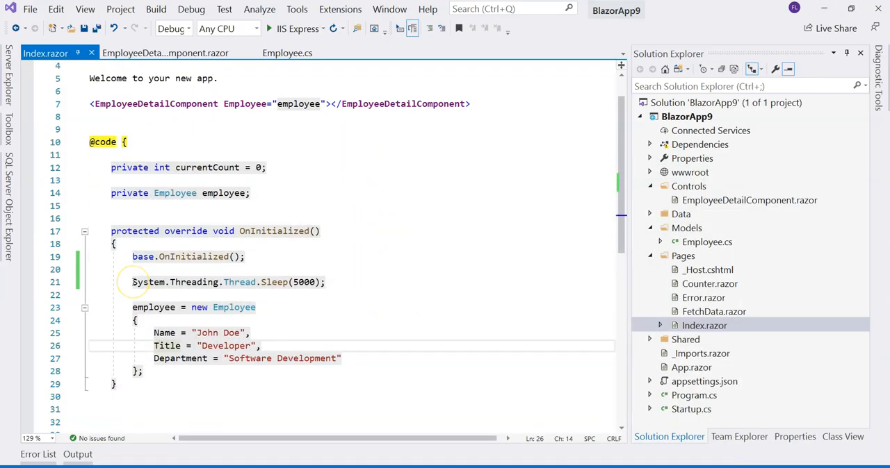
{"action": "mouse_move", "coordinate": [270, 294]}
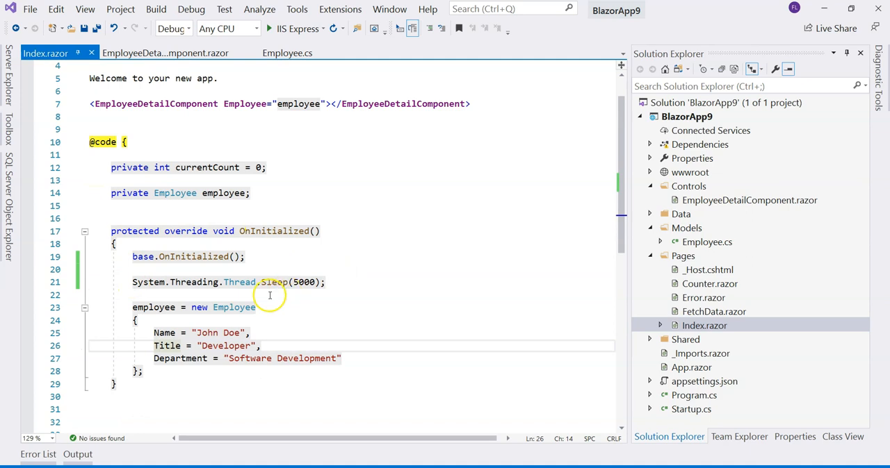
{"action": "mouse_move", "coordinate": [190, 327]}
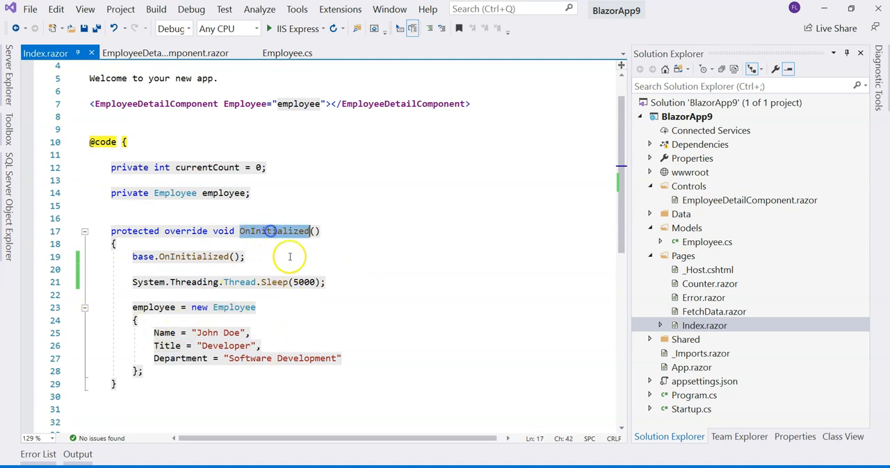
- Select the OnInitialized method in Index.razor to begin converting it to OnInitializedAsync
{"action": "left_click", "coordinate": [323, 230]}
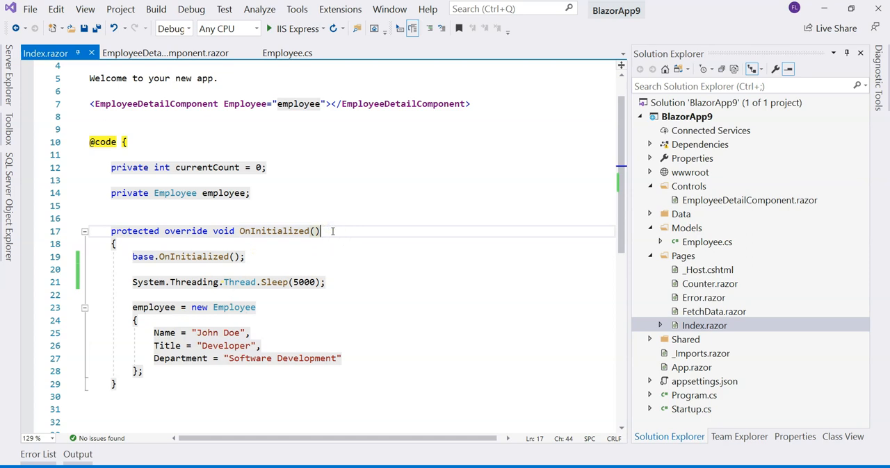
{"action": "left_click", "coordinate": [278, 230]}
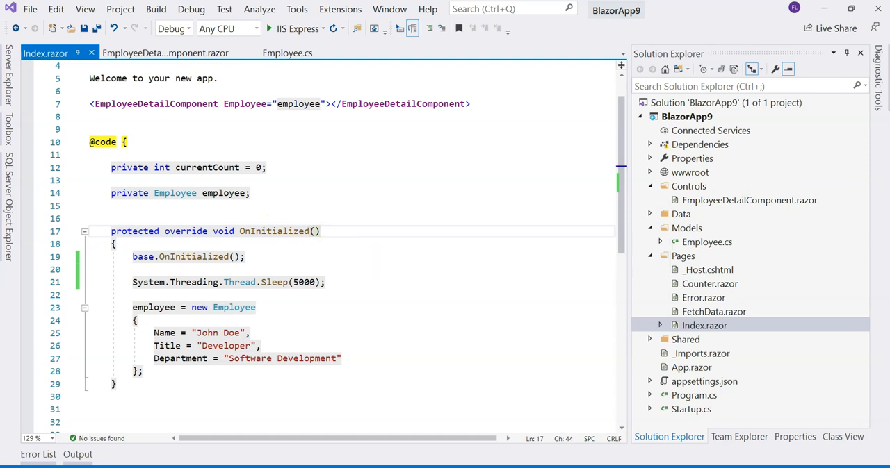
{"action": "mouse_move", "coordinate": [869, 207]}
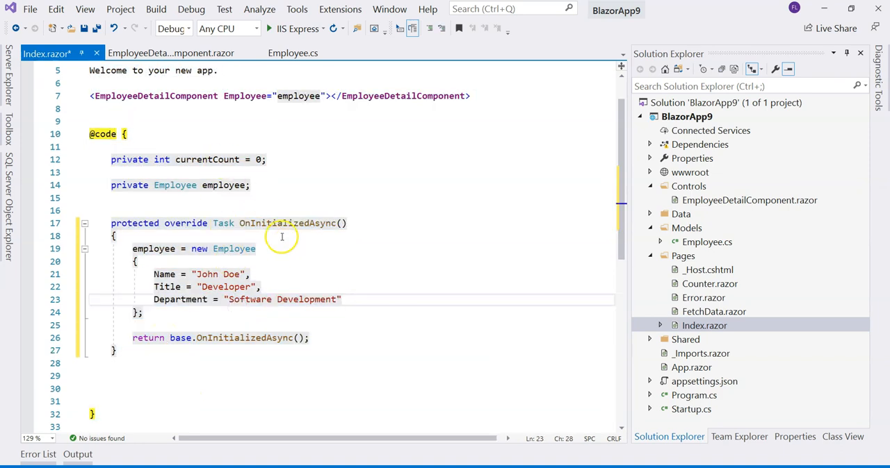
- Open EmployeeDetailComponent.razor and select its code to add OnInitializedAsync calling LoadRecords
{"action": "left_click", "coordinate": [170, 53]}
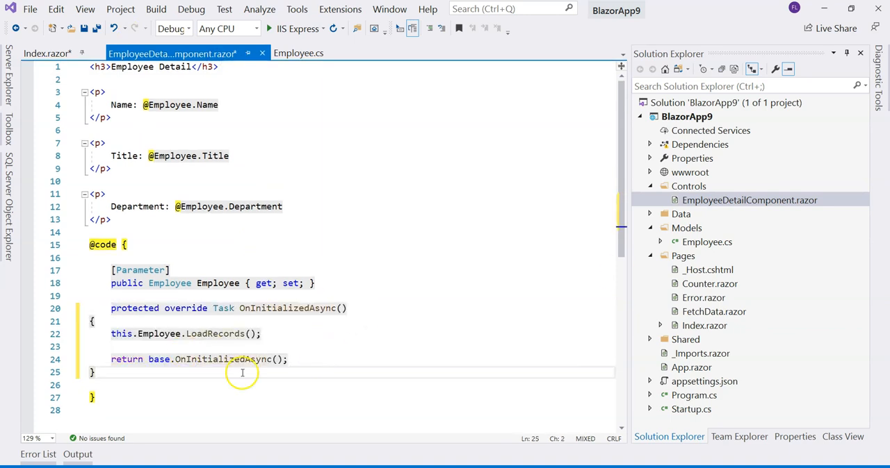
{"action": "key", "text": "Ctrl+a"}
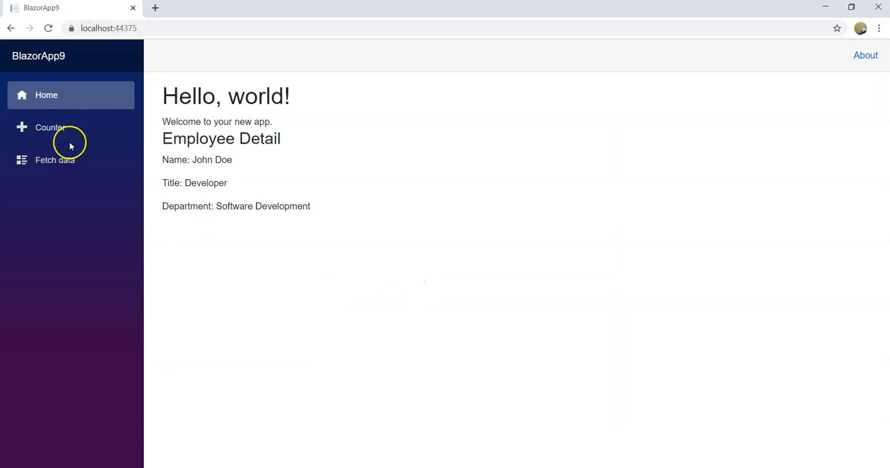
{"action": "mouse_move", "coordinate": [688, 117]}
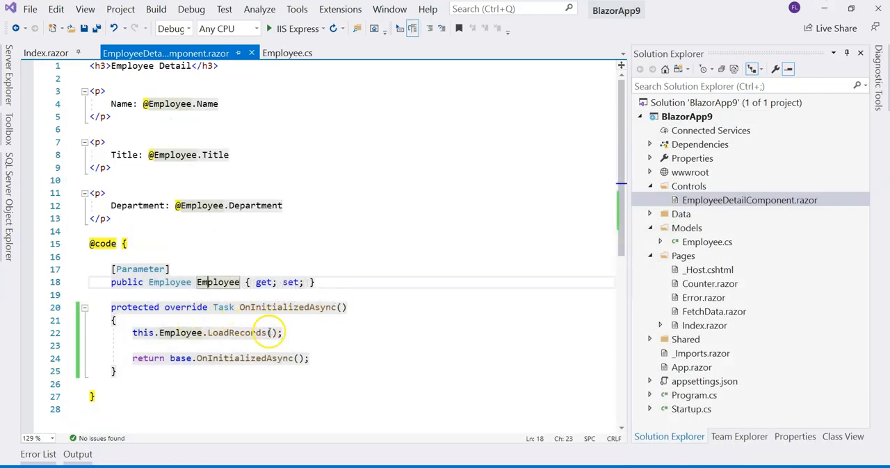
- Make Index's OnInitializedAsync await a Task.Run that sleeps 5000 ms, then creates the employee
{"action": "left_click", "coordinate": [46, 53]}
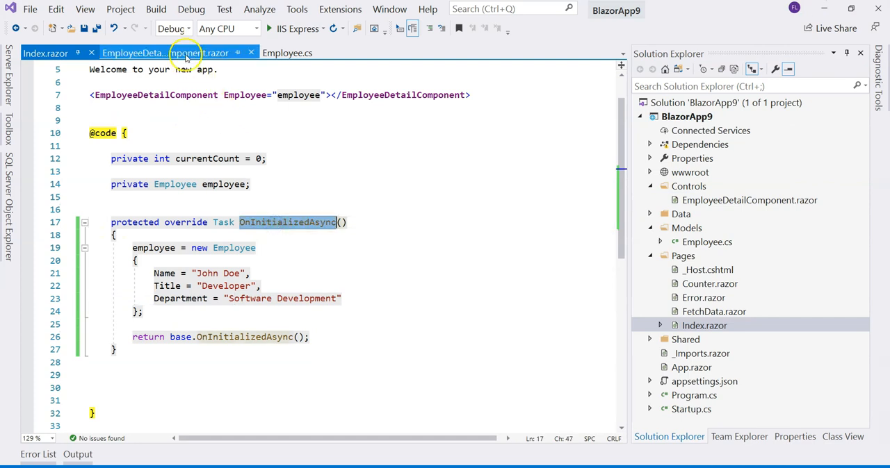
{"action": "left_click", "coordinate": [186, 53]}
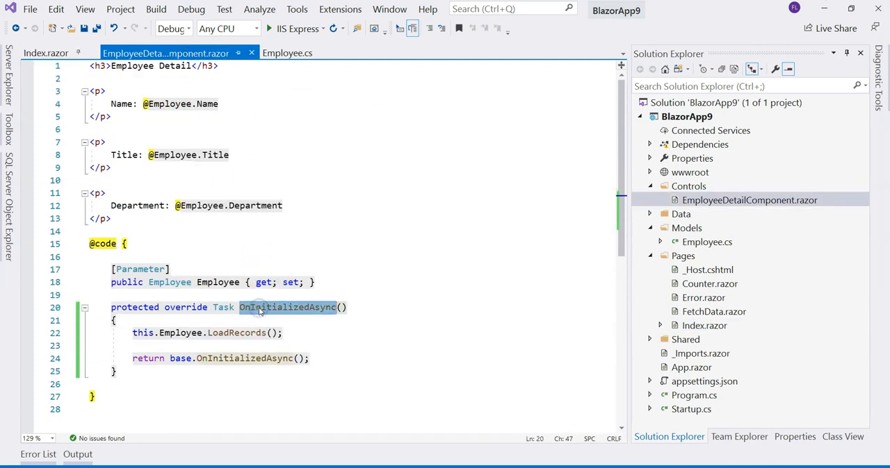
{"action": "left_click", "coordinate": [45, 53]}
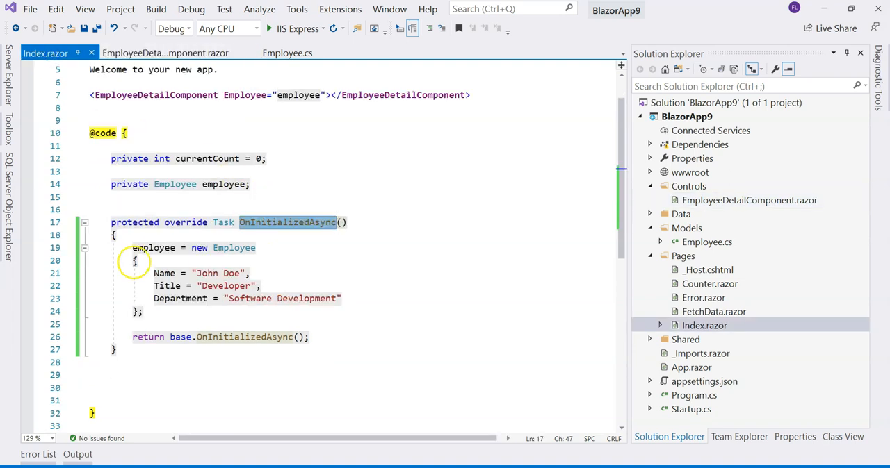
{"action": "left_click", "coordinate": [117, 235]}
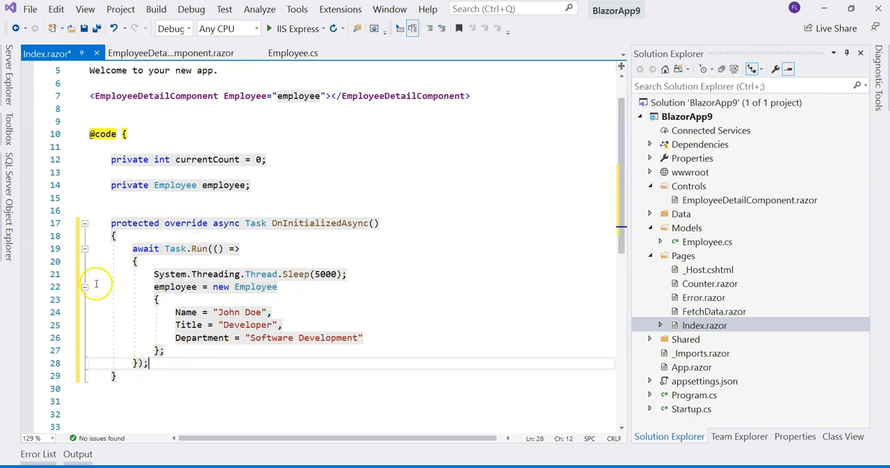
- Run the app with the delayed creation, producing a NullReferenceException at LoadRecords
{"action": "double_click", "coordinate": [296, 274]}
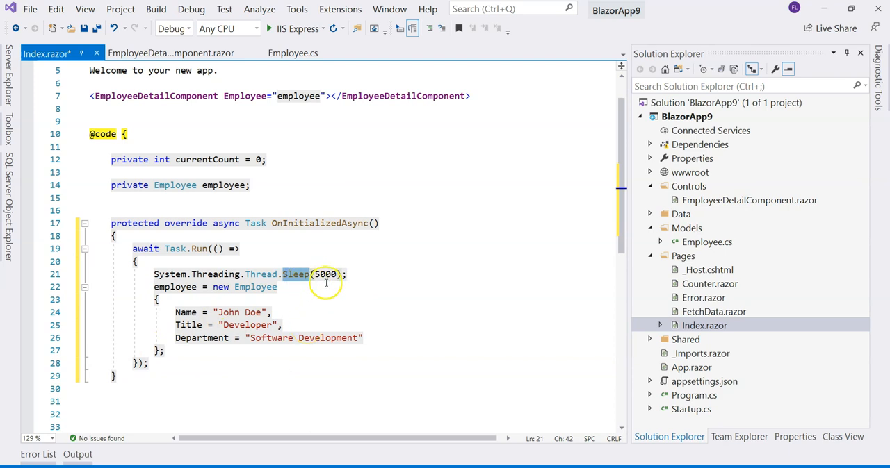
{"action": "left_click", "coordinate": [367, 274]}
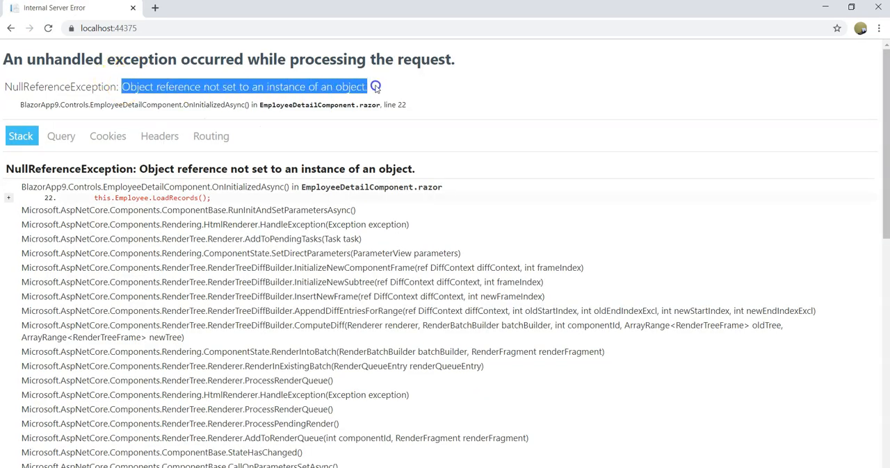
{"action": "mouse_move", "coordinate": [288, 135]}
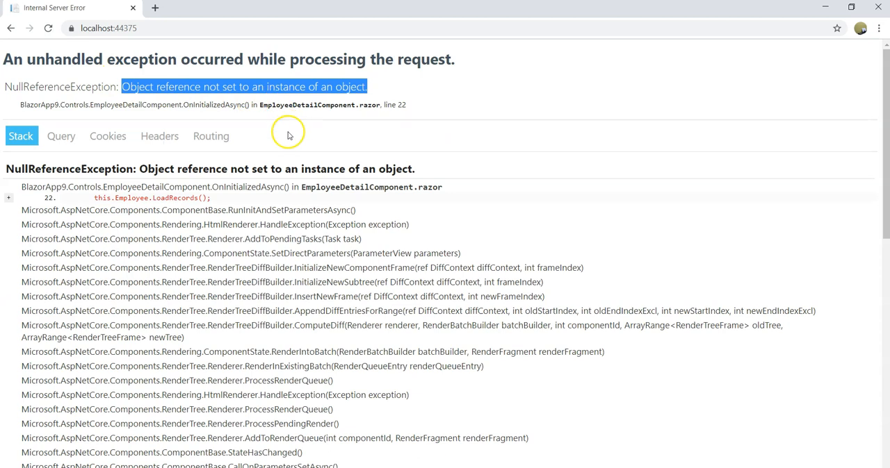
- Highlight the NullReferenceException message reported at line 22 of the detail component
{"action": "double_click", "coordinate": [150, 198]}
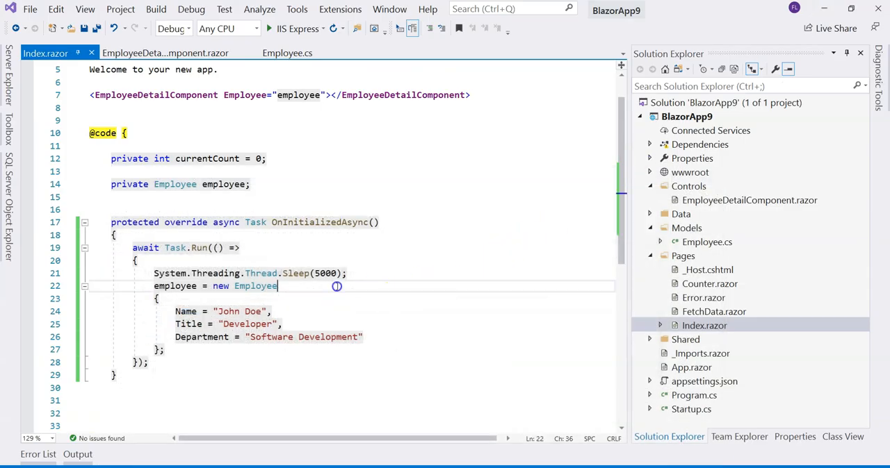
{"action": "mouse_move", "coordinate": [340, 271]}
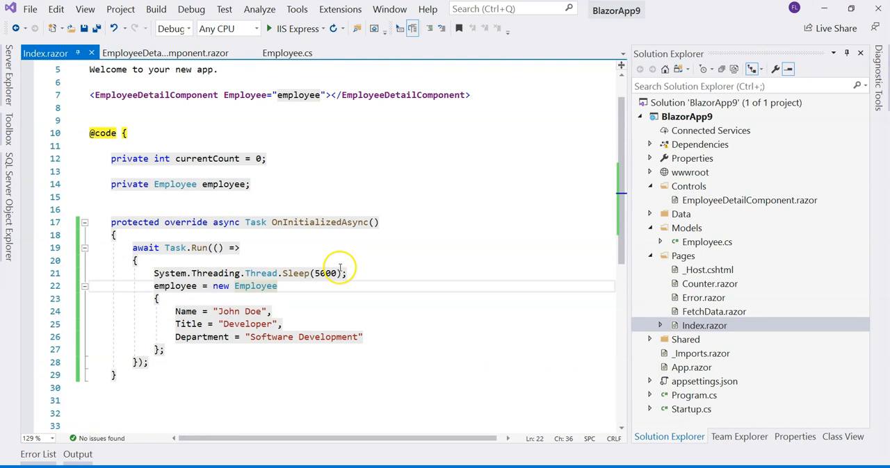
{"action": "mouse_move", "coordinate": [164, 53]}
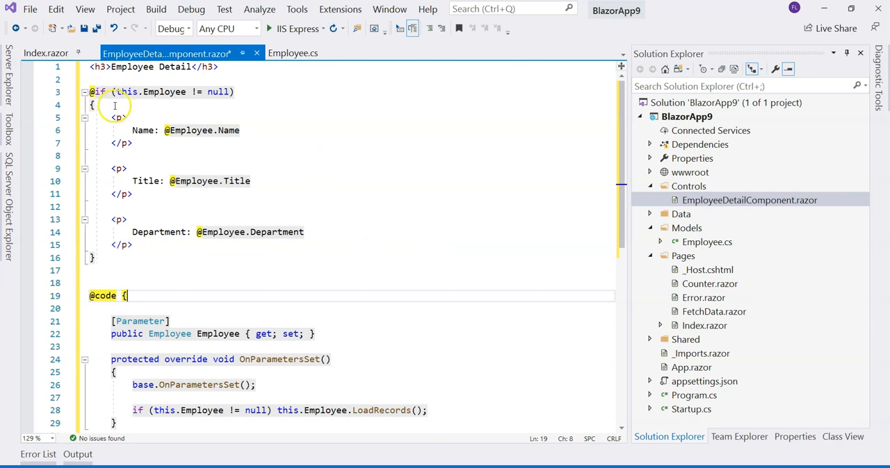
{"action": "left_click", "coordinate": [173, 91]}
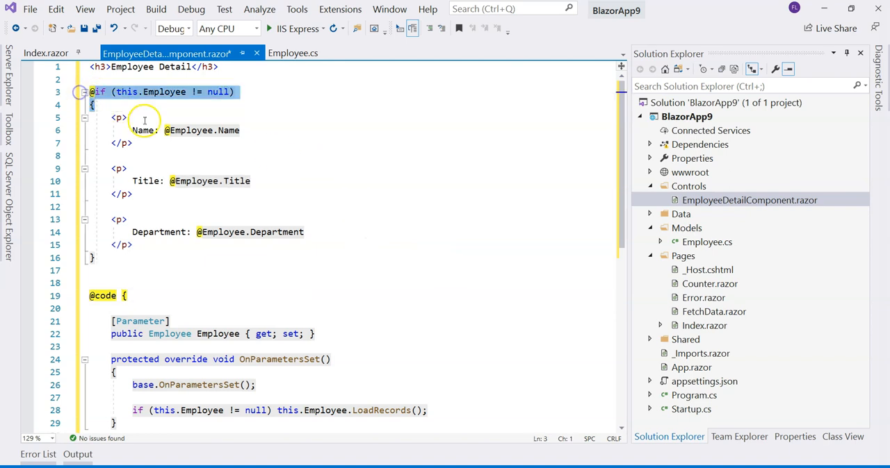
{"action": "left_click", "coordinate": [94, 104]}
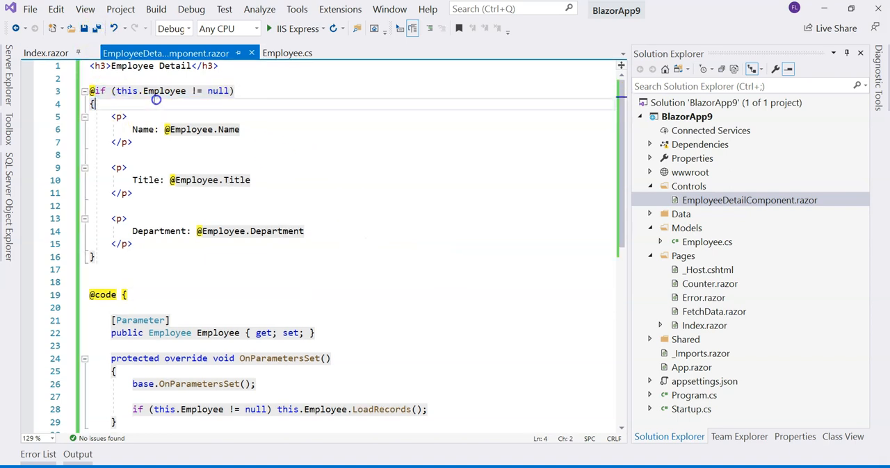
{"action": "double_click", "coordinate": [166, 91]}
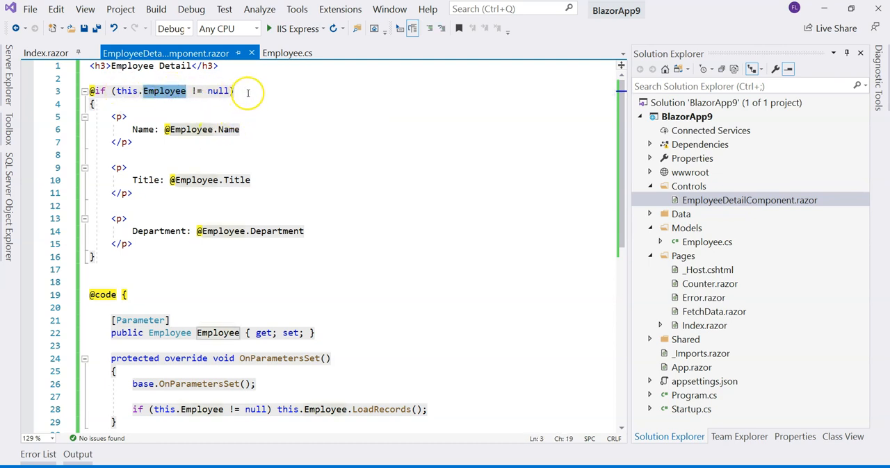
{"action": "mouse_move", "coordinate": [311, 209]}
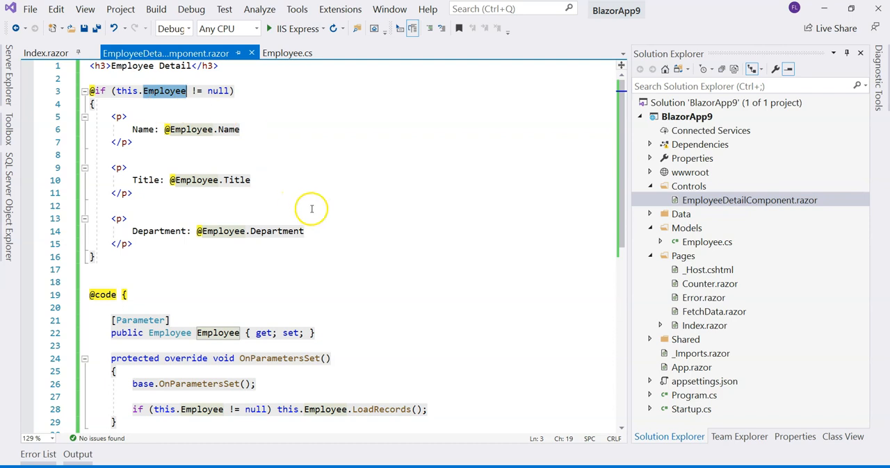
{"action": "scroll", "scroll_direction": "down", "scroll_amount": 3}
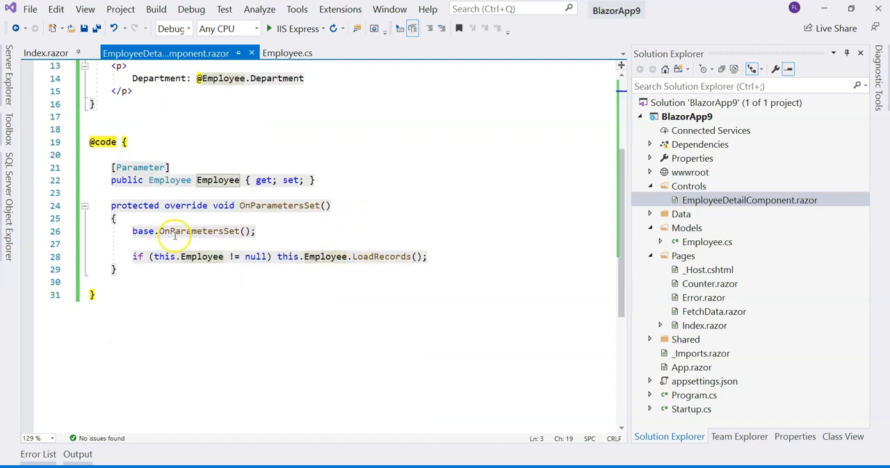
{"action": "mouse_move", "coordinate": [287, 212]}
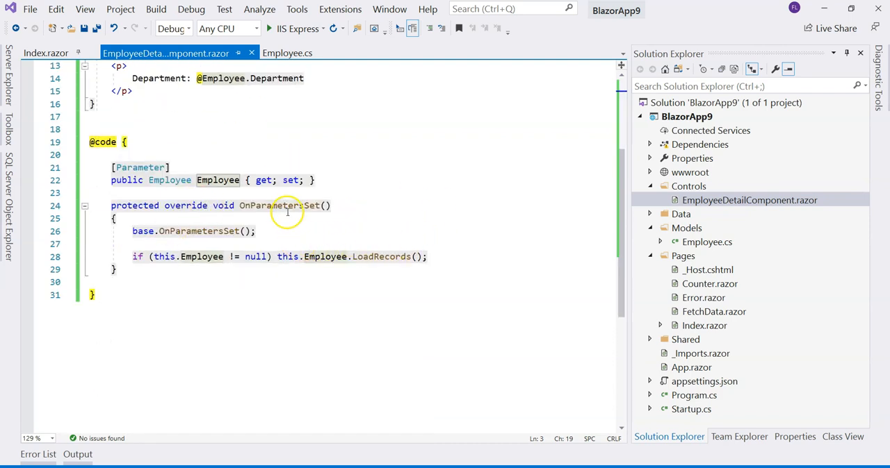
{"action": "mouse_move", "coordinate": [285, 205]}
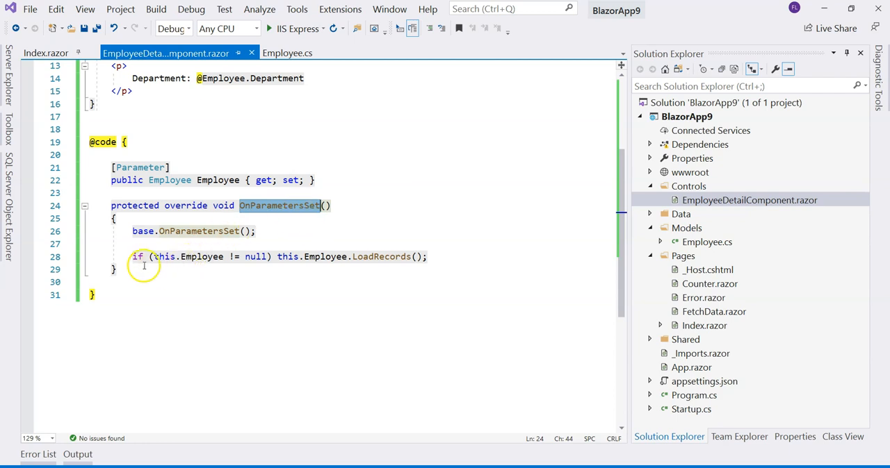
{"action": "left_click", "coordinate": [132, 256]}
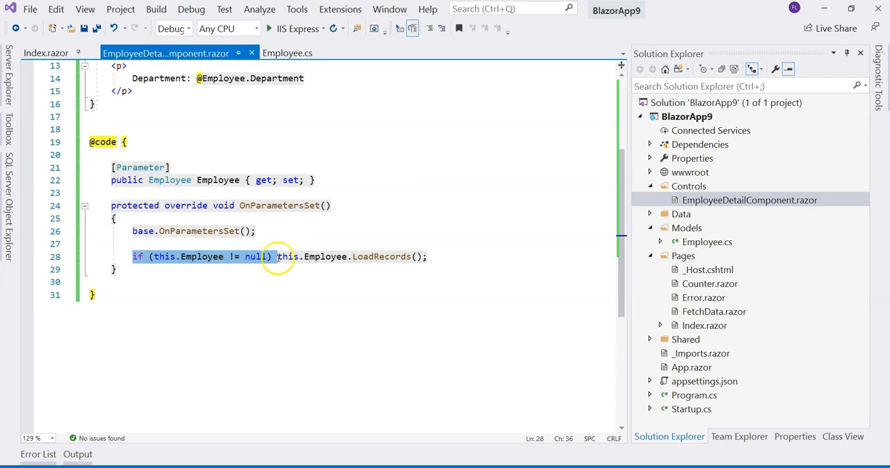
{"action": "mouse_move", "coordinate": [278, 268]}
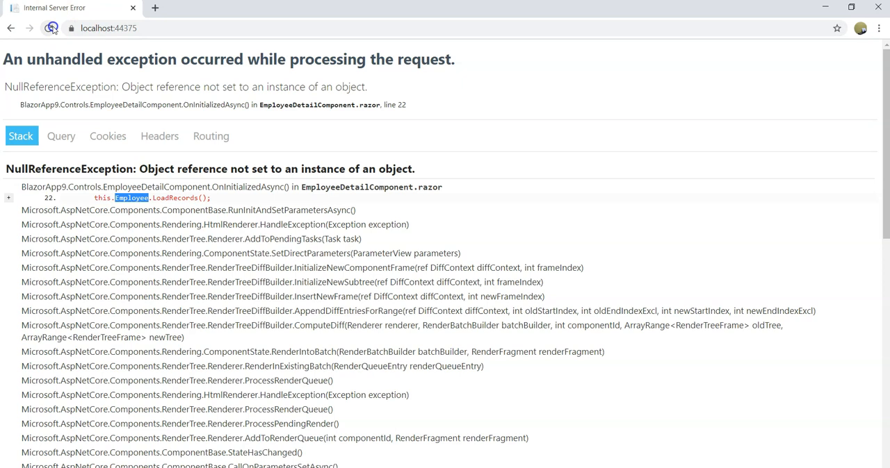
- Reload the Blazor app page in Chrome so John Doe's employee details render
{"action": "left_click", "coordinate": [51, 28]}
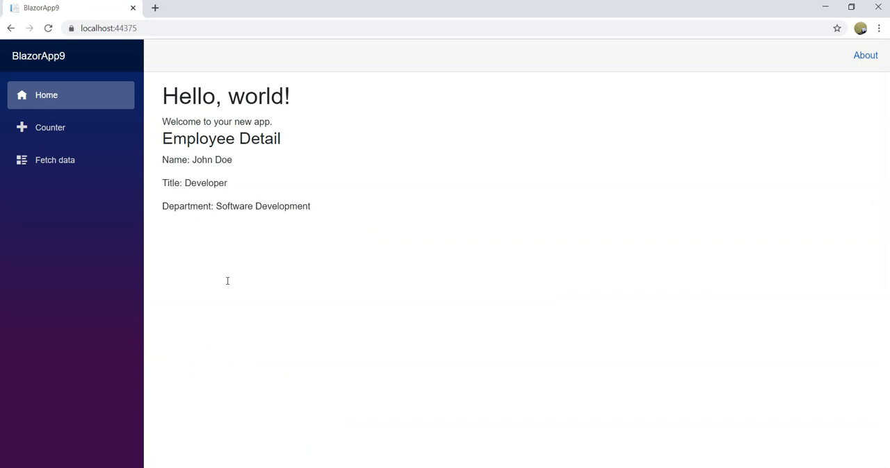
{"action": "left_click", "coordinate": [50, 127]}
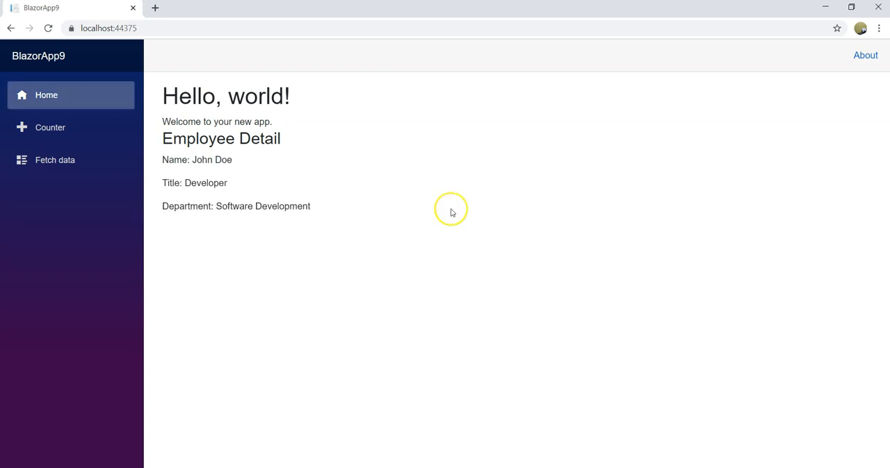
{"action": "mouse_move", "coordinate": [451, 212]}
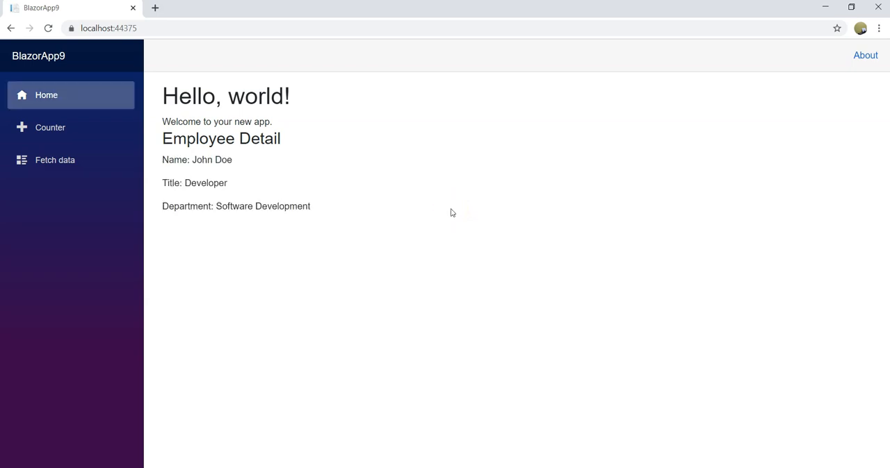